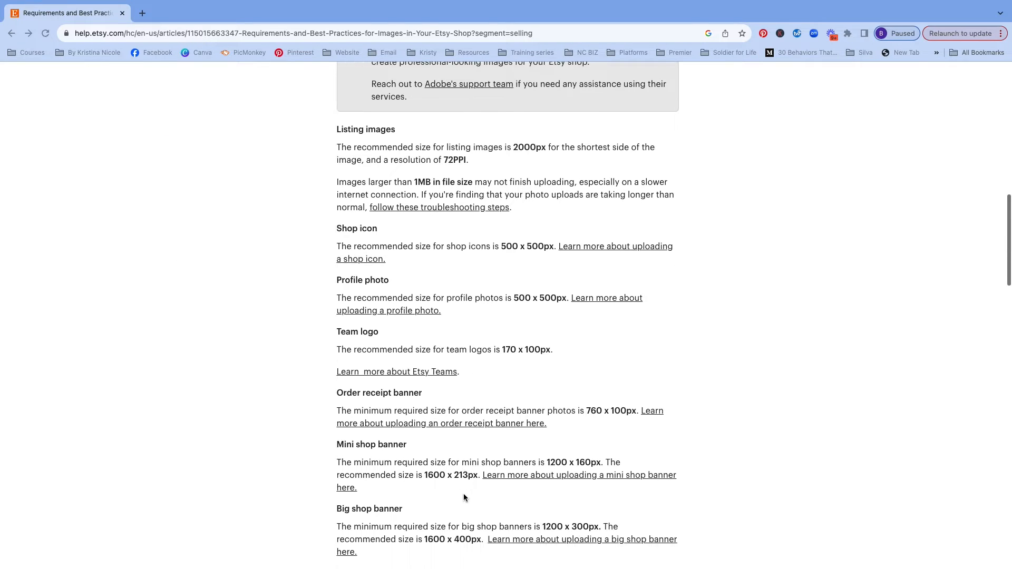
Review the listing-photo guidance: 2000px image size, horizontal or square first photo, cropping advice
scroll("down", 3)
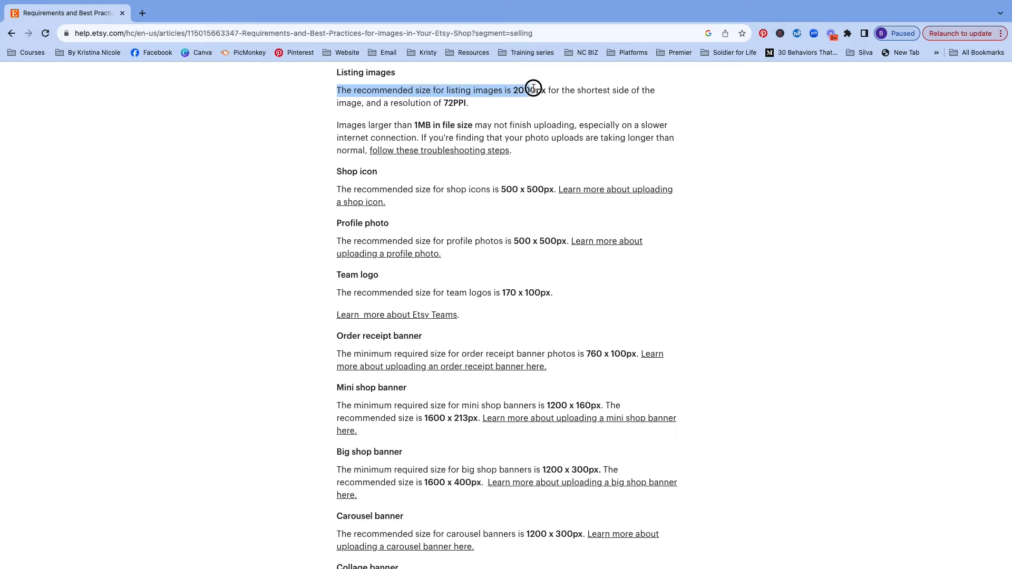
left_click_drag(532, 90, 621, 89)
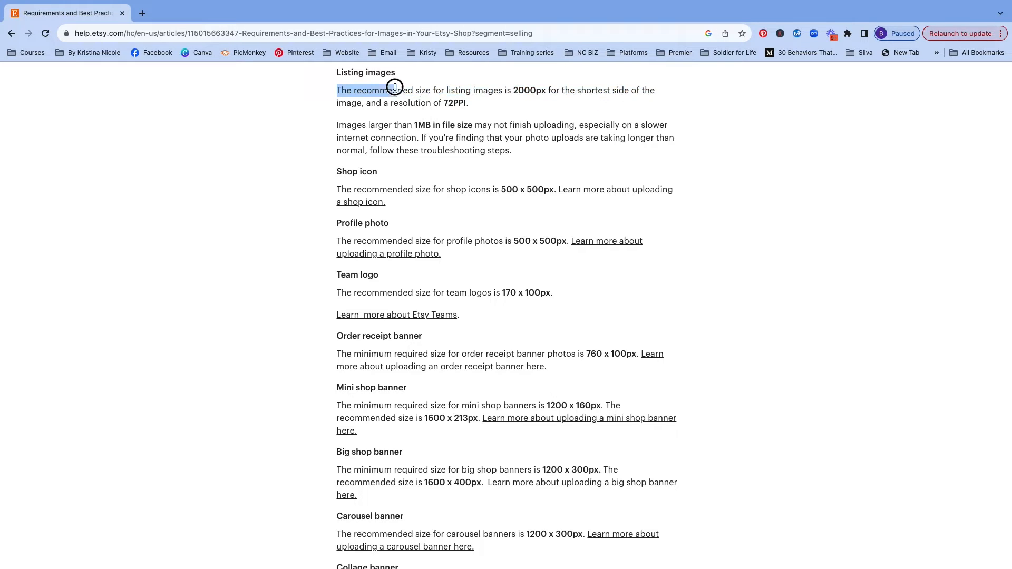
left_click_drag(395, 87, 476, 104)
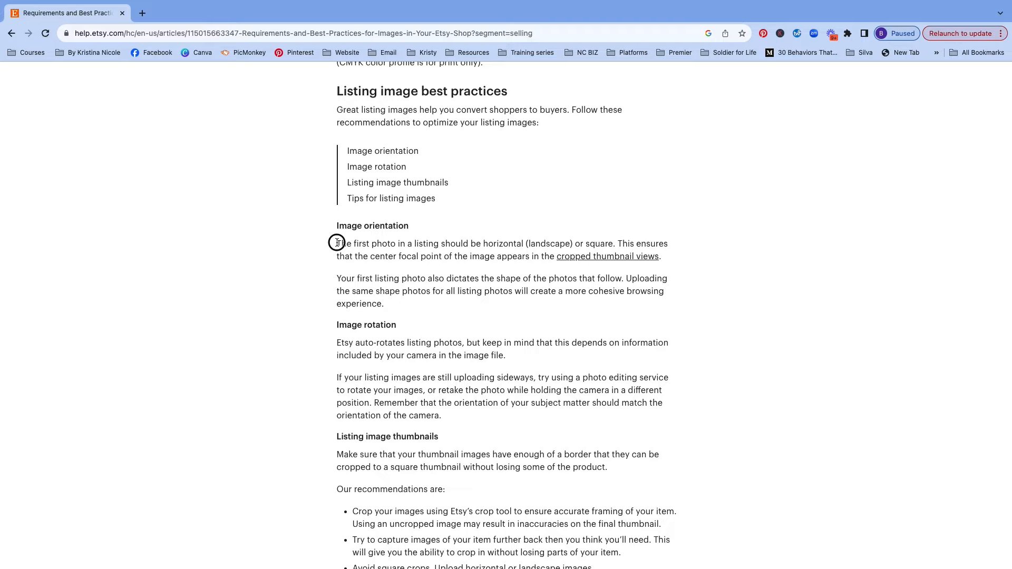
left_click_drag(336, 244, 607, 248)
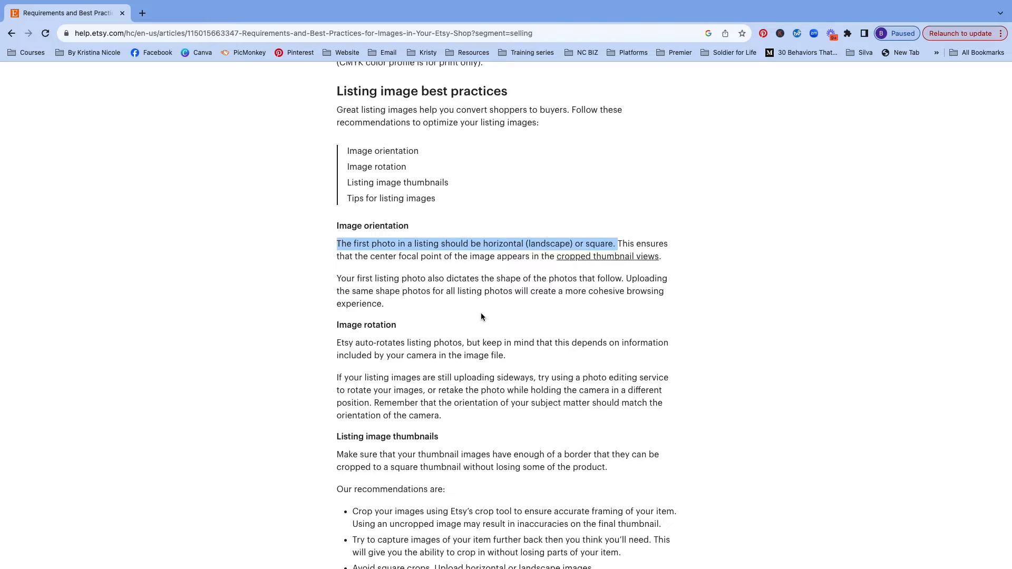
scroll("down", 3)
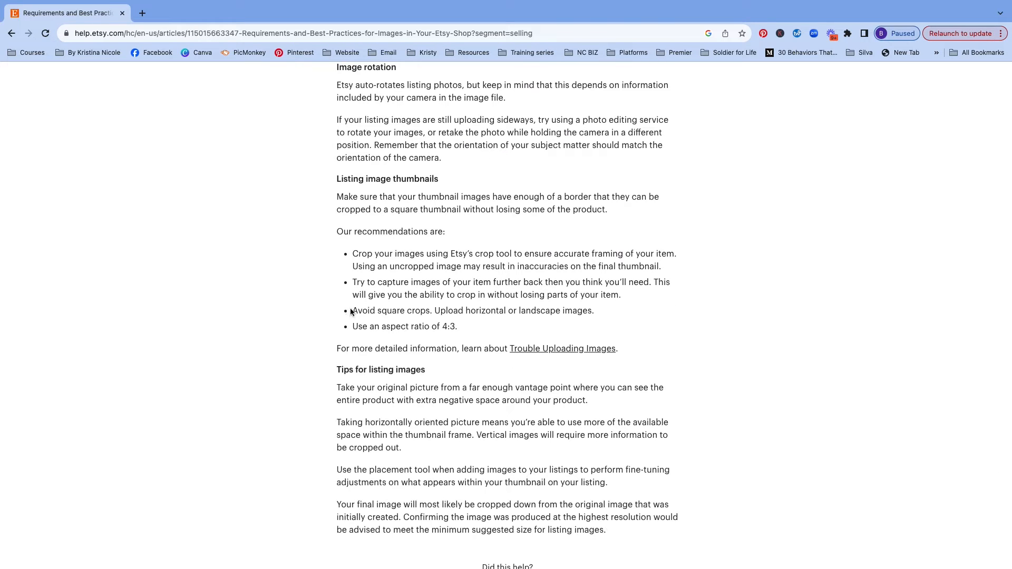
left_click_drag(353, 310, 523, 314)
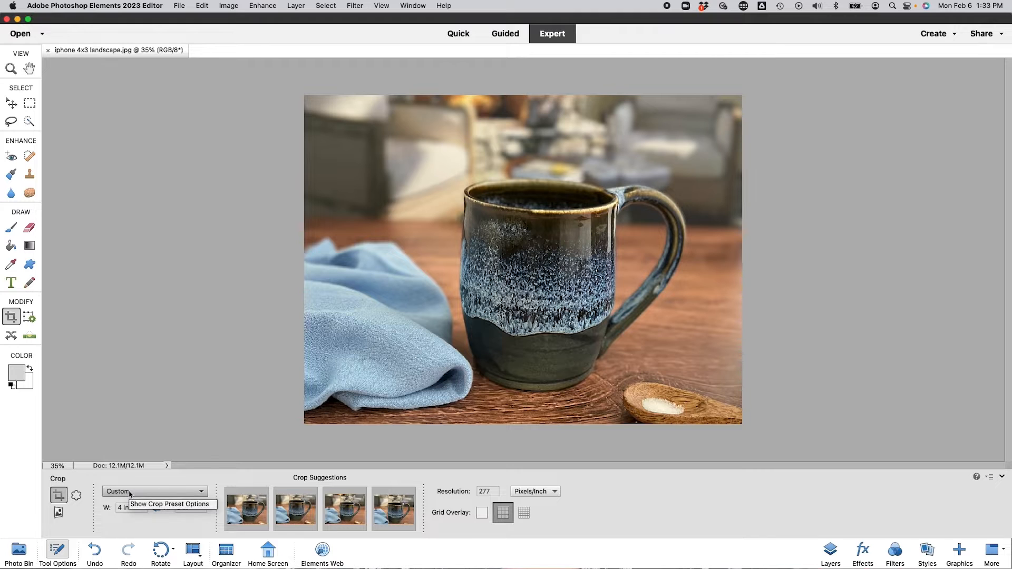
Set a custom 4 in by 3 in crop and draw the crop box over nearly the whole photo
left_click(154, 492)
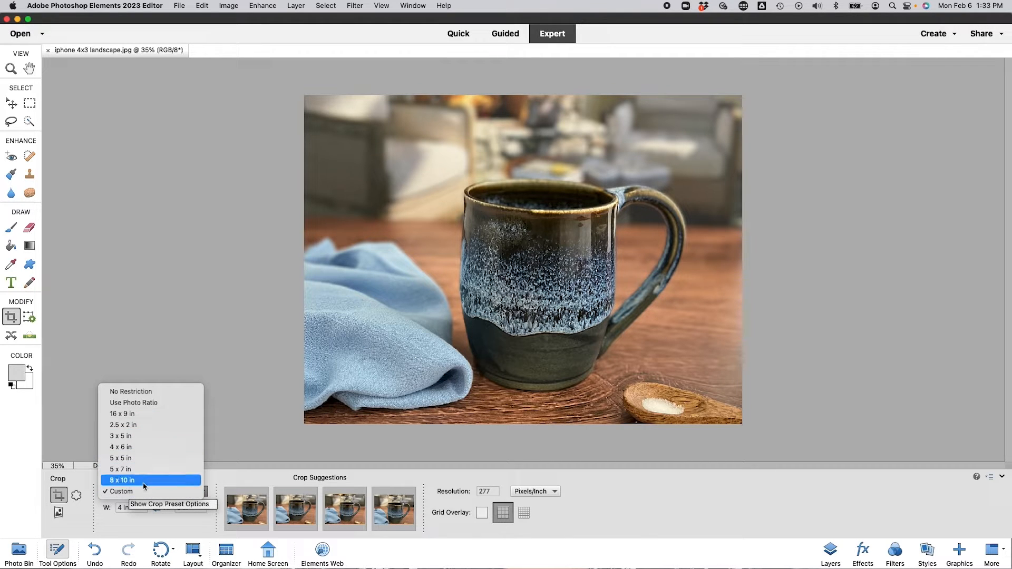
left_click(118, 491)
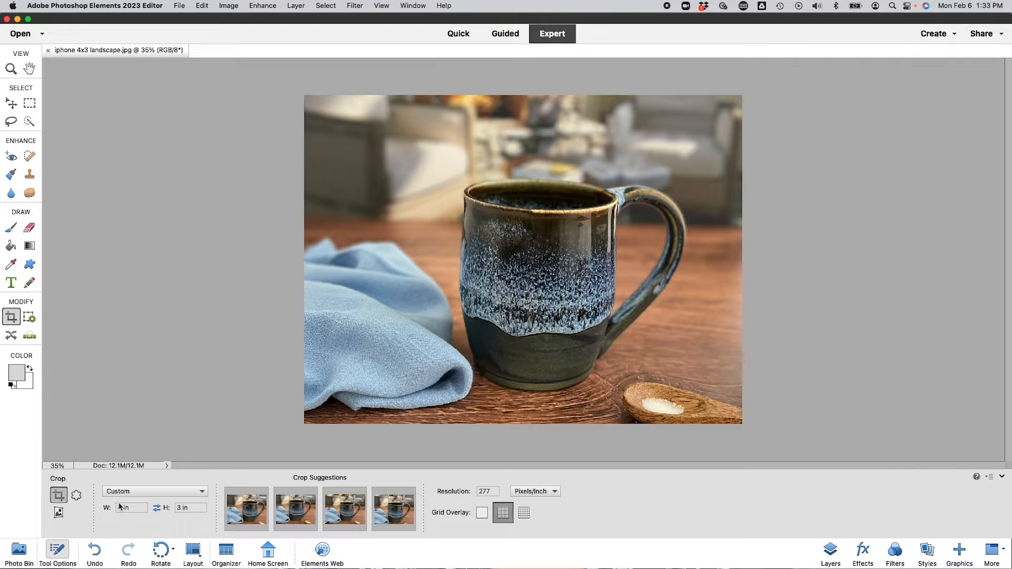
type("4")
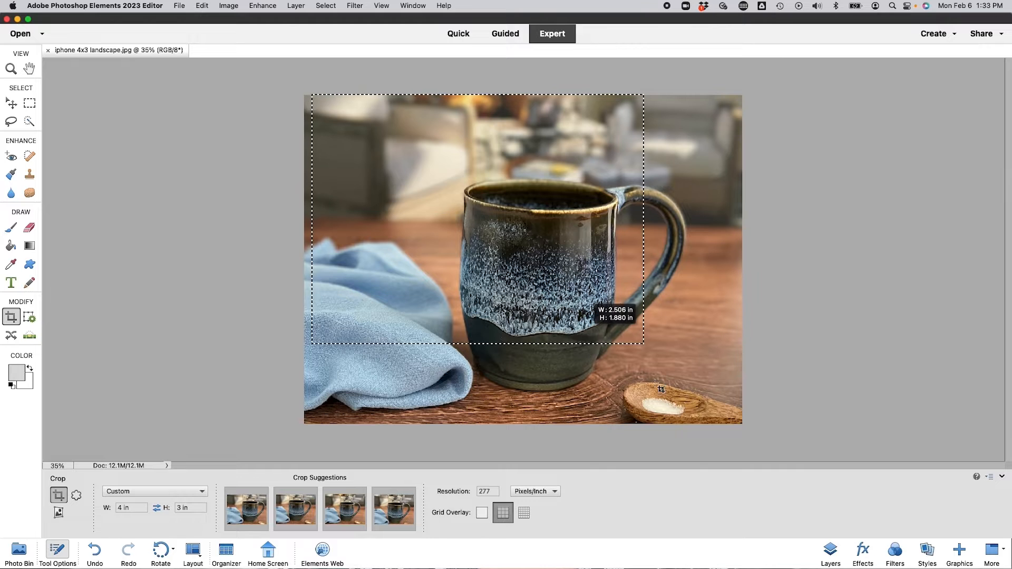
left_click_drag(643, 347, 733, 419)
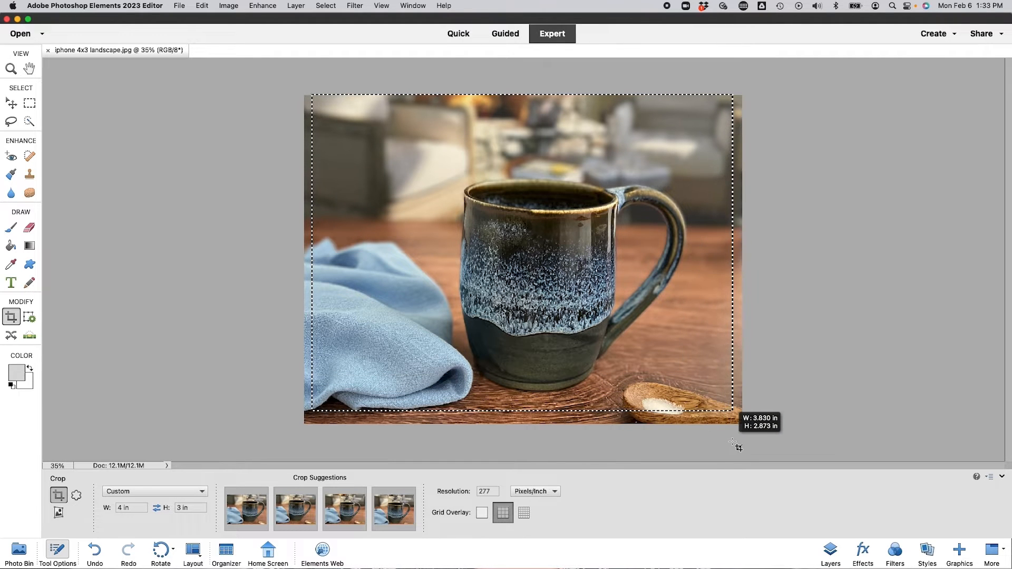
left_click_drag(733, 417, 741, 419)
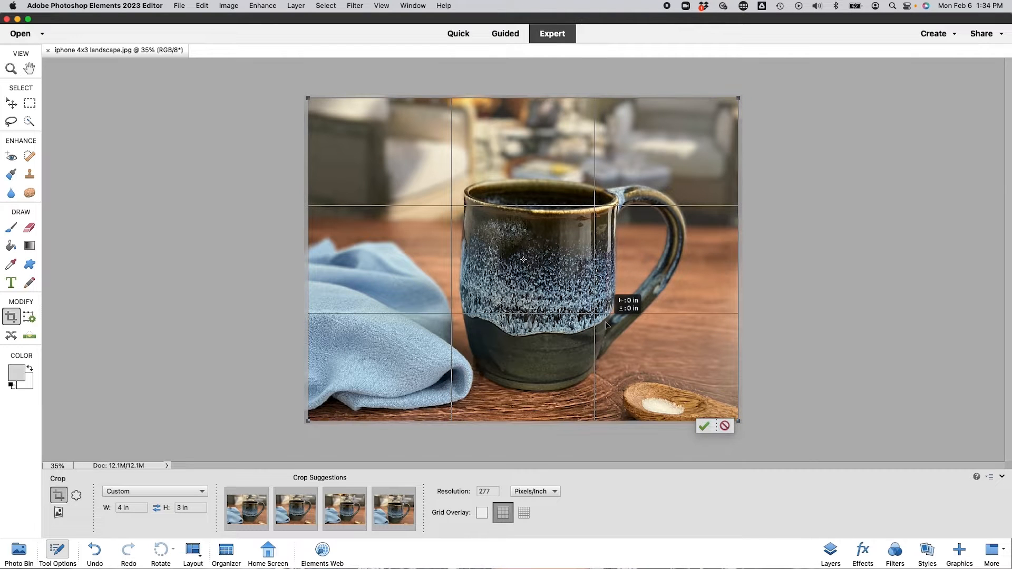
left_click_drag(736, 99, 715, 115)
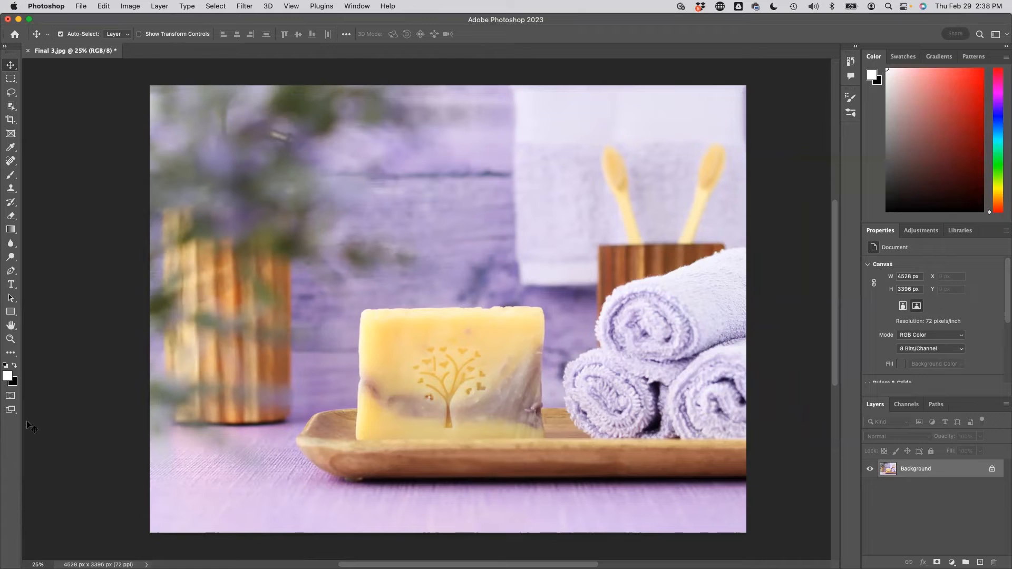
mouse_move(59, 249)
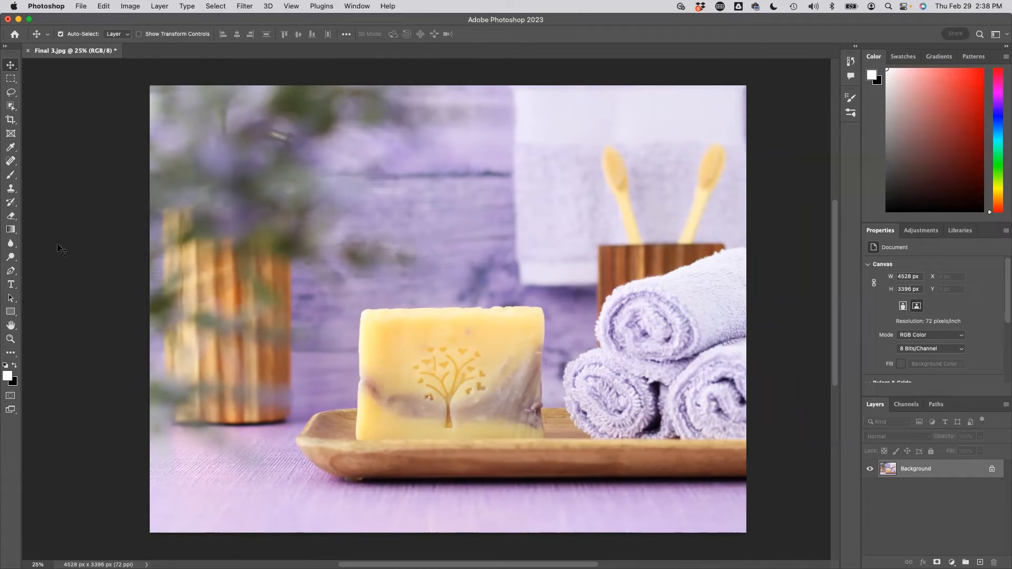
mouse_move(96, 210)
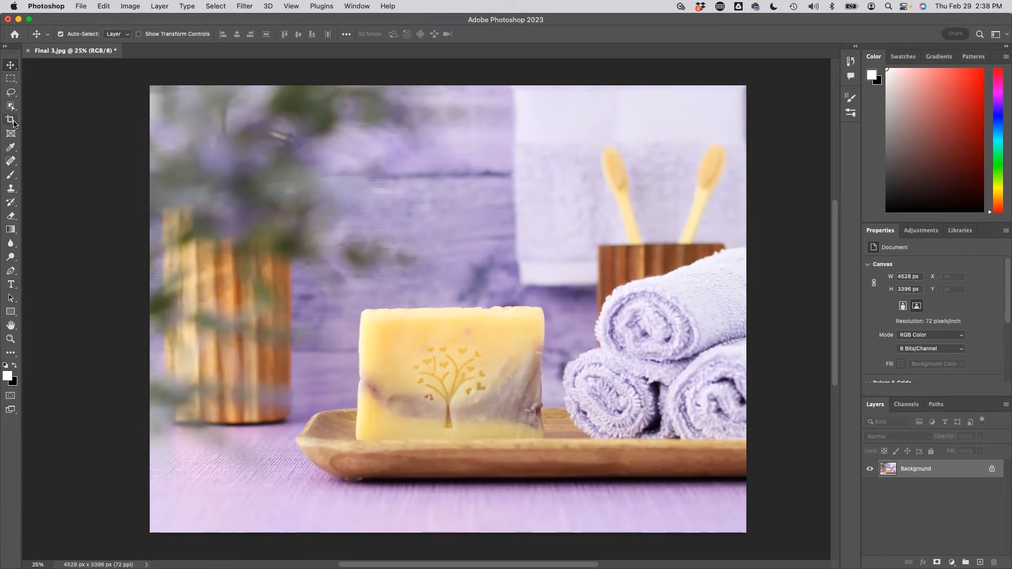
mouse_move(12, 121)
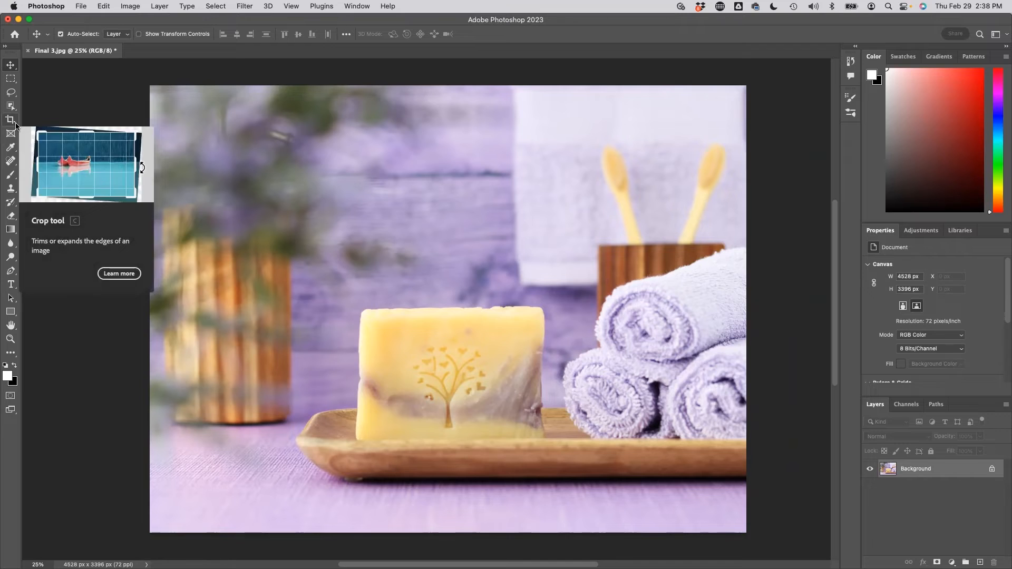
Crop the soap photo tighter at a 4:3 ratio to 4029 by 3022 pixels, trimming the blurred edges
left_click(11, 122)
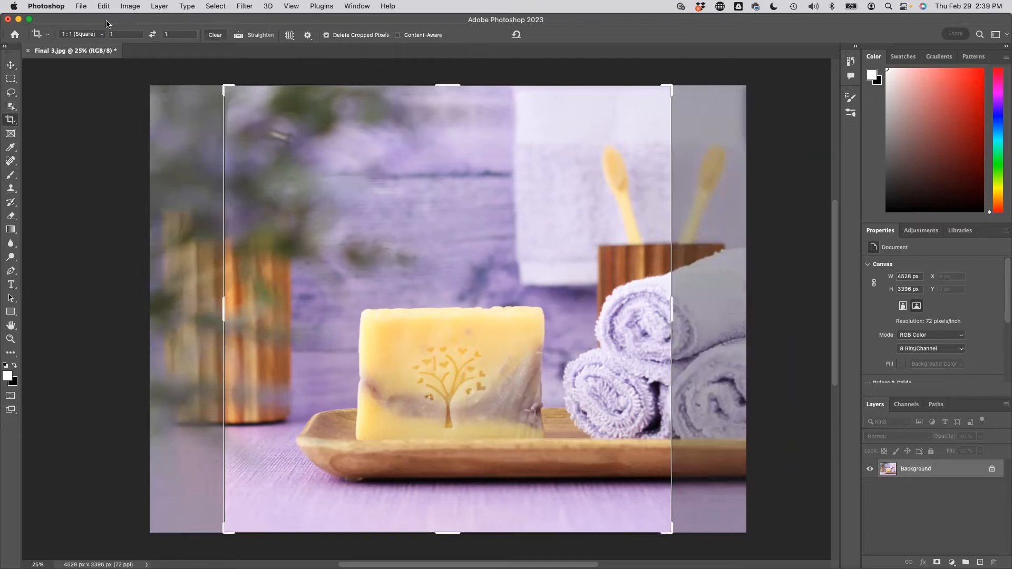
left_click(80, 34)
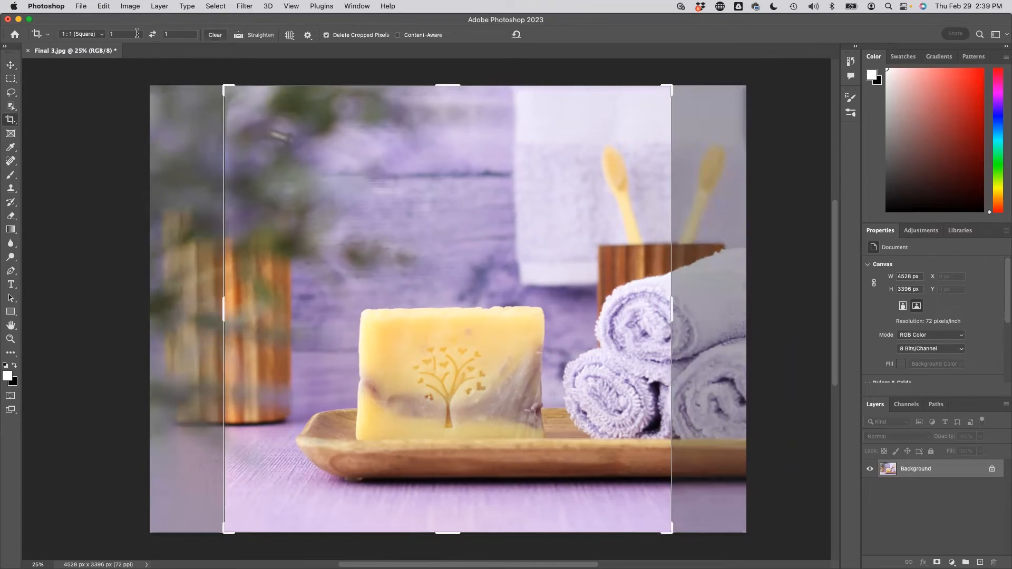
left_click(121, 35)
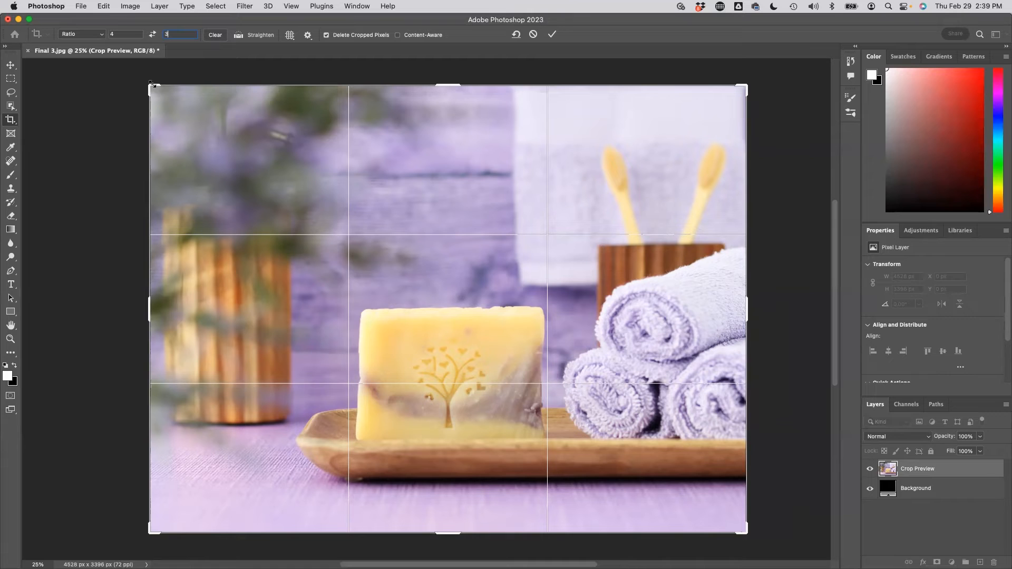
left_click_drag(150, 84, 180, 113)
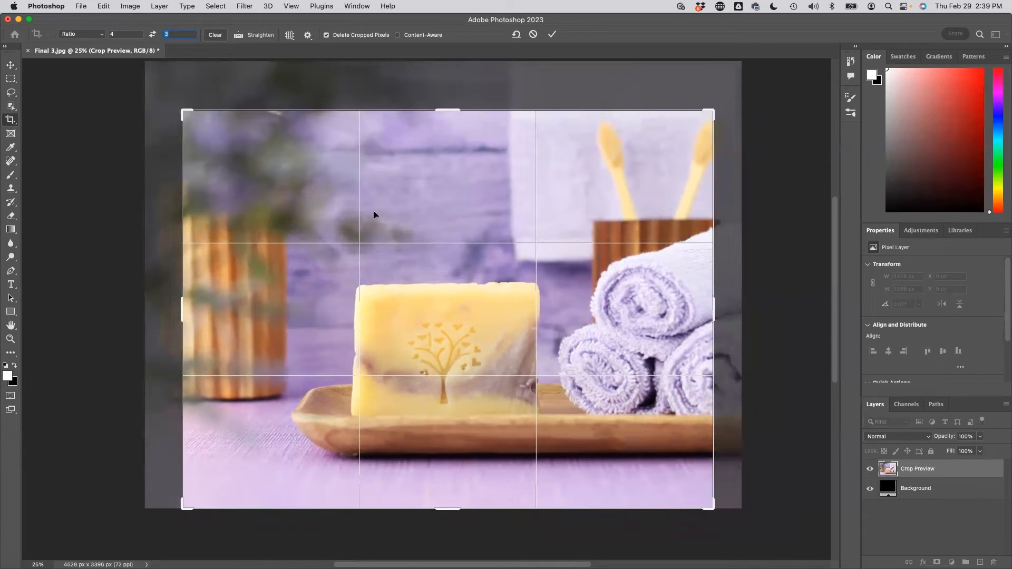
mouse_move(401, 323)
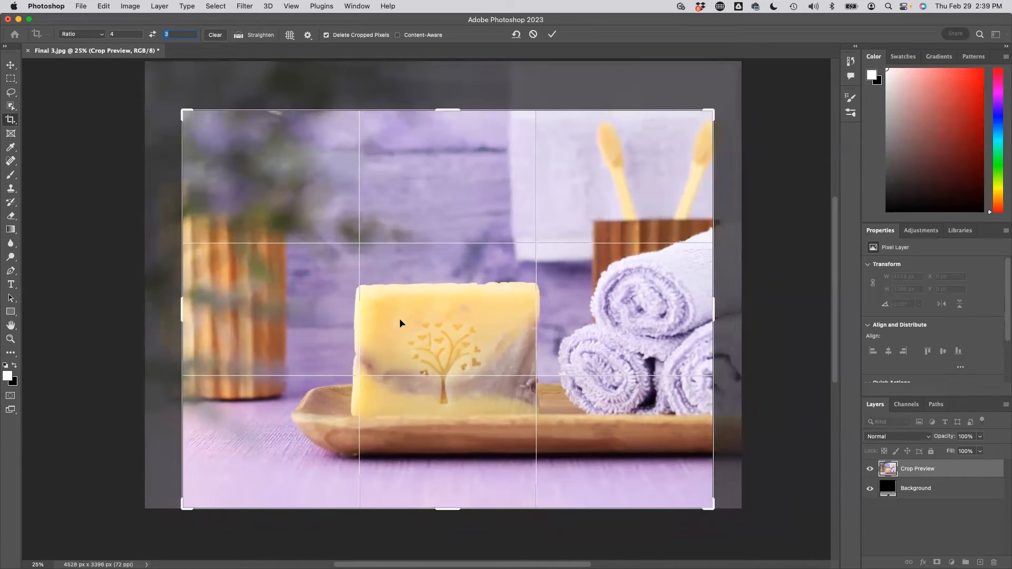
left_click(552, 34)
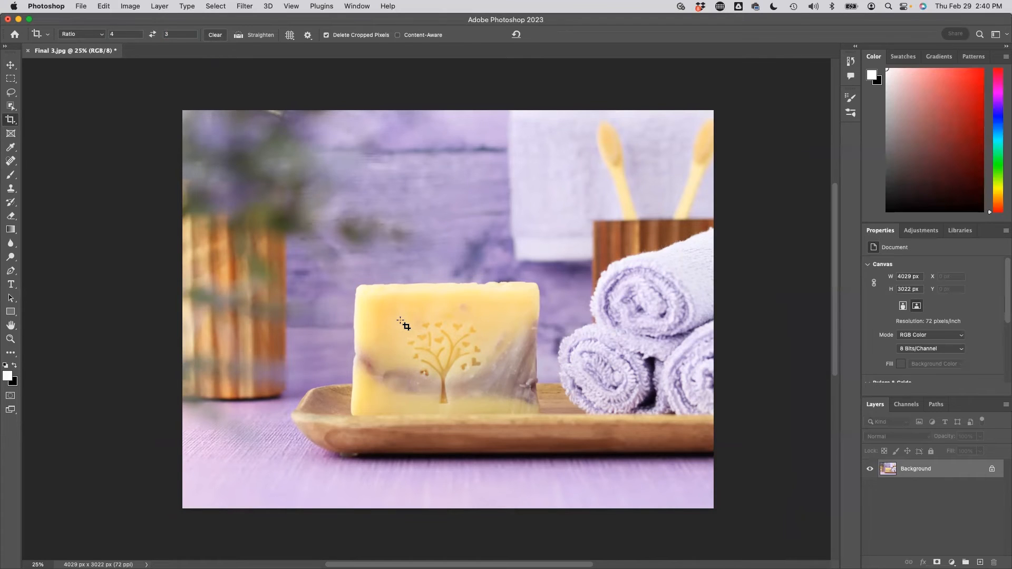
mouse_move(381, 274)
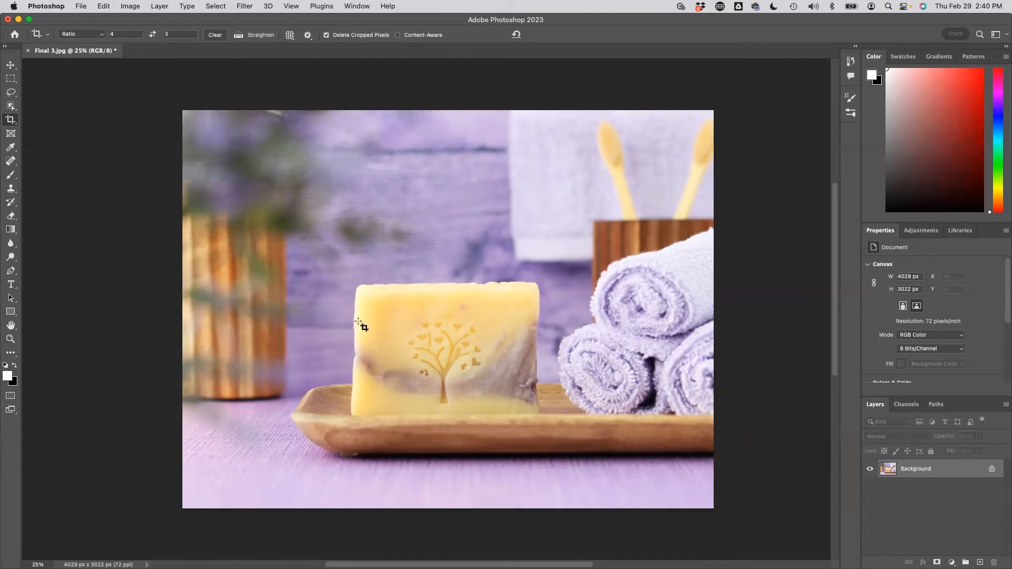
Bring up the Export As settings for Final 3 from the File menu
left_click(81, 6)
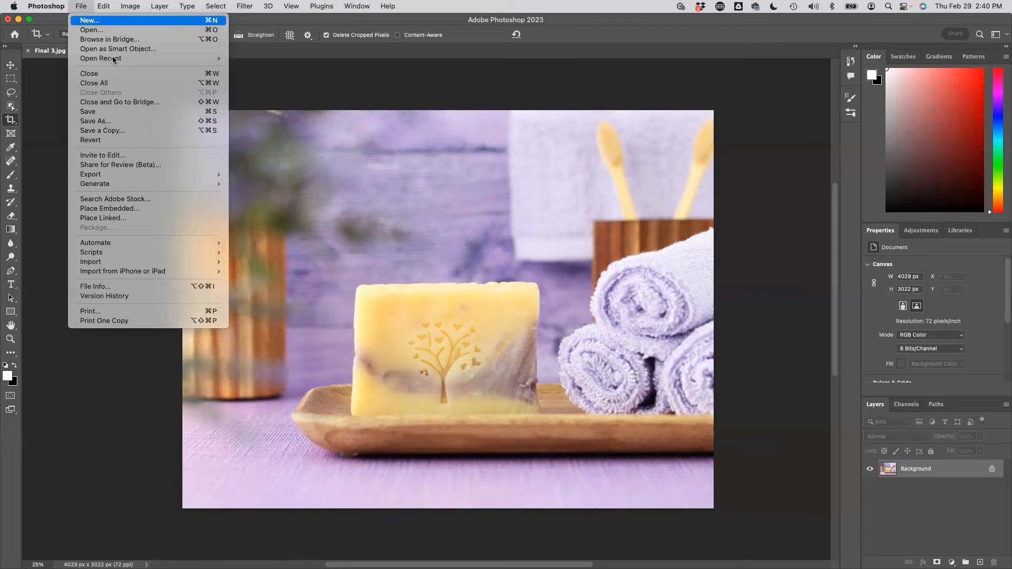
mouse_move(90, 174)
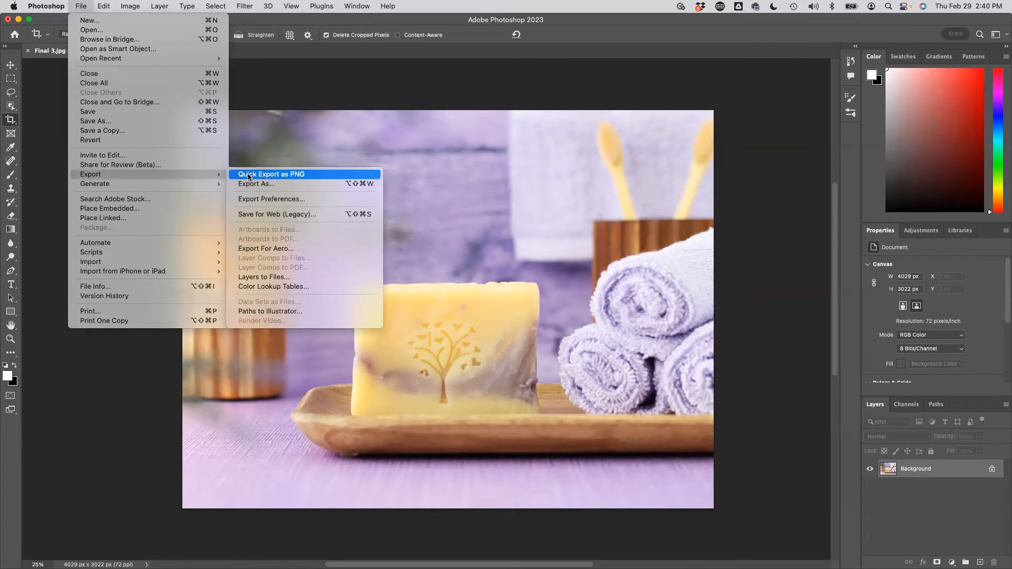
mouse_move(256, 183)
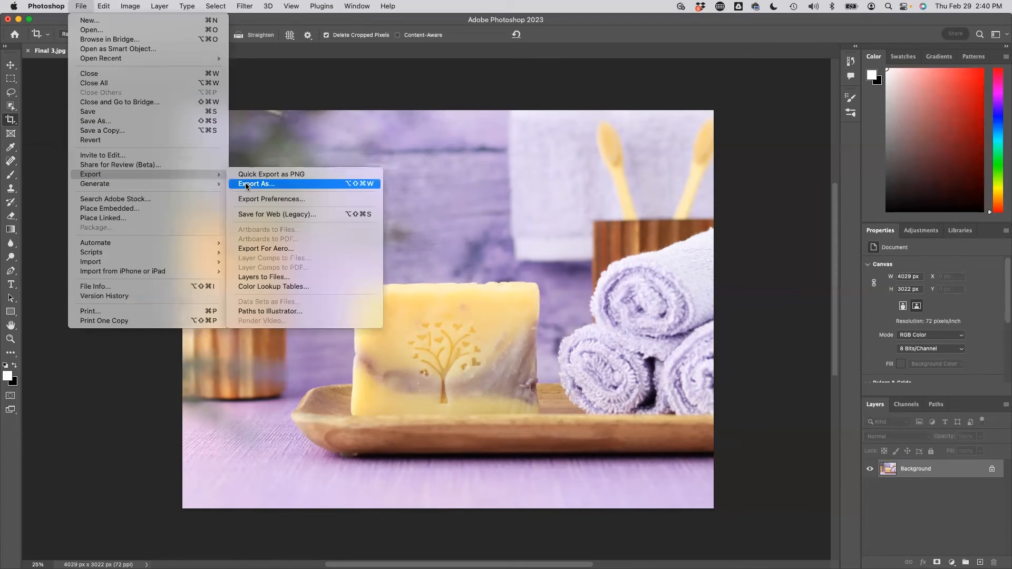
mouse_move(278, 214)
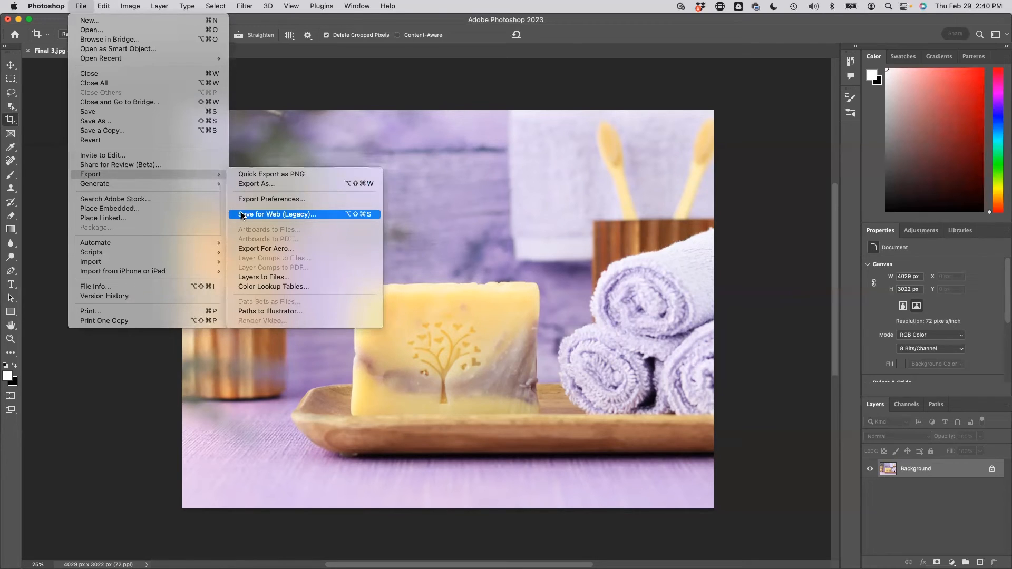
left_click(256, 184)
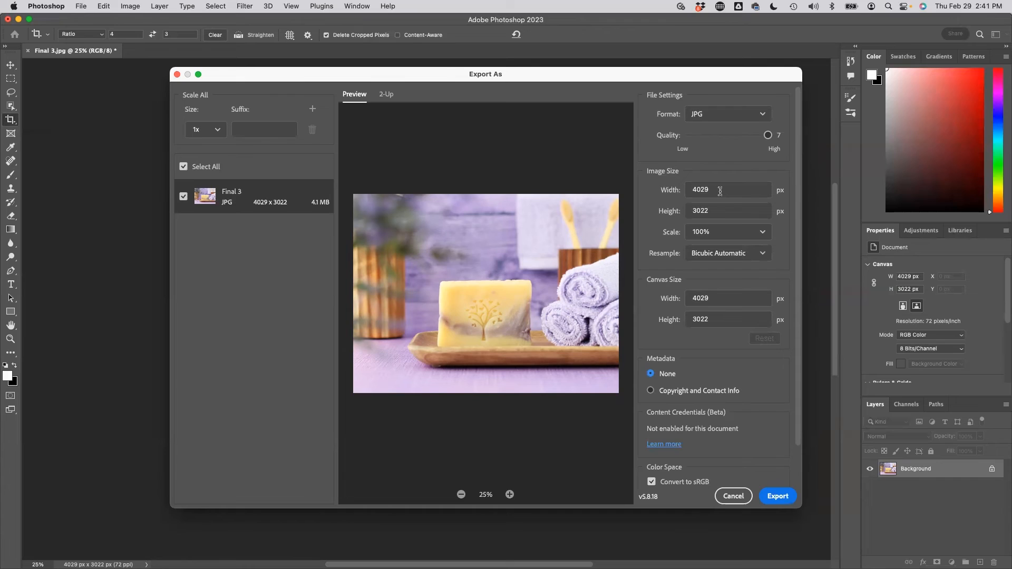
mouse_move(363, 206)
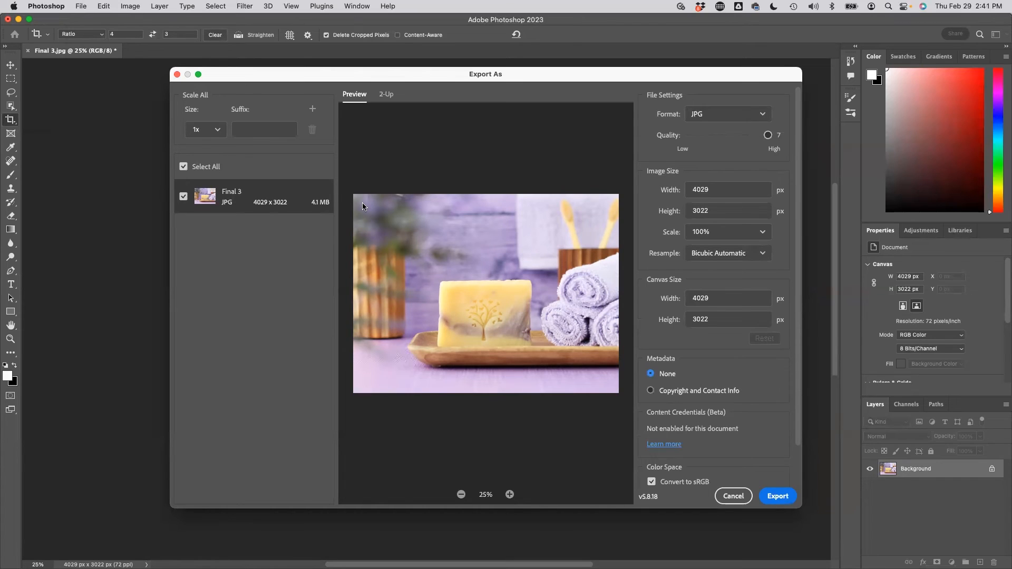
mouse_move(607, 397)
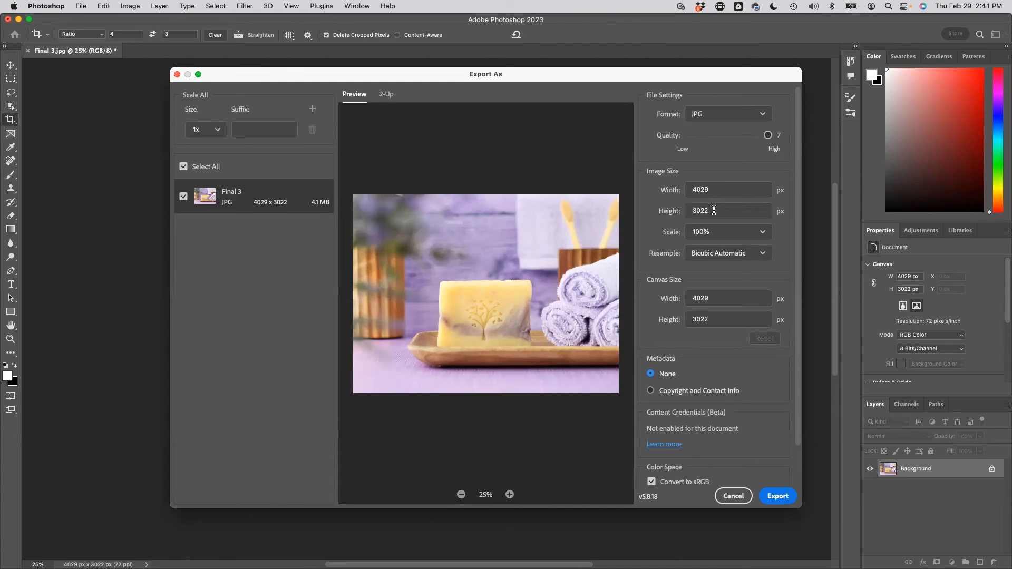
Reduce the export height to 2000 px so the size becomes 2666 by 2000 pixels
left_click(728, 210)
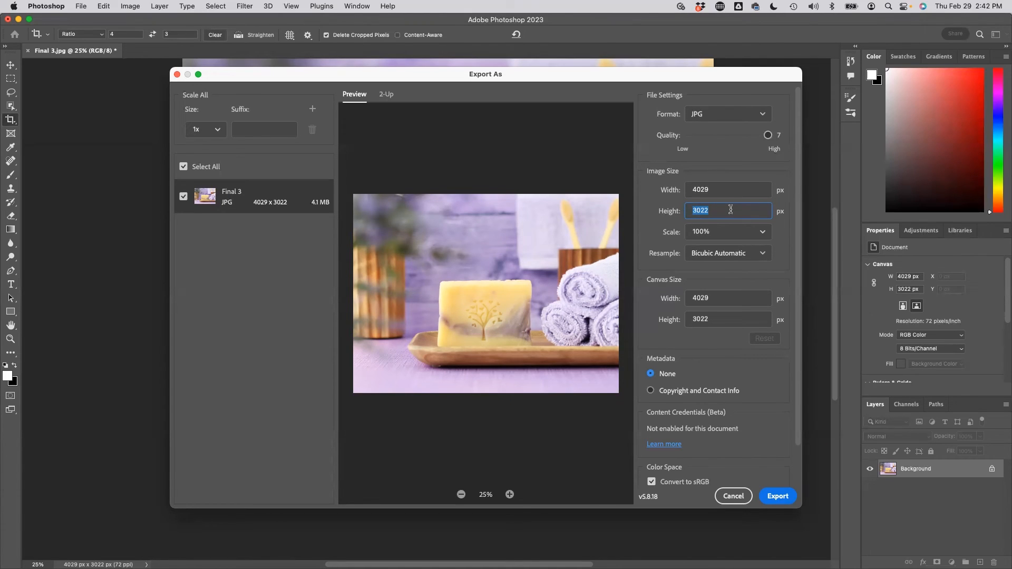
type("2000")
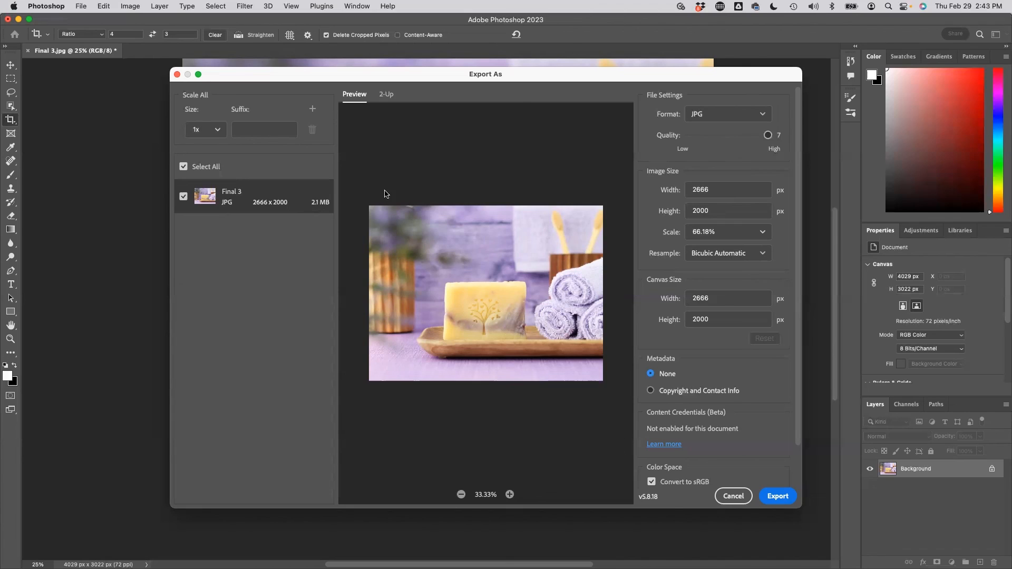
mouse_move(649, 130)
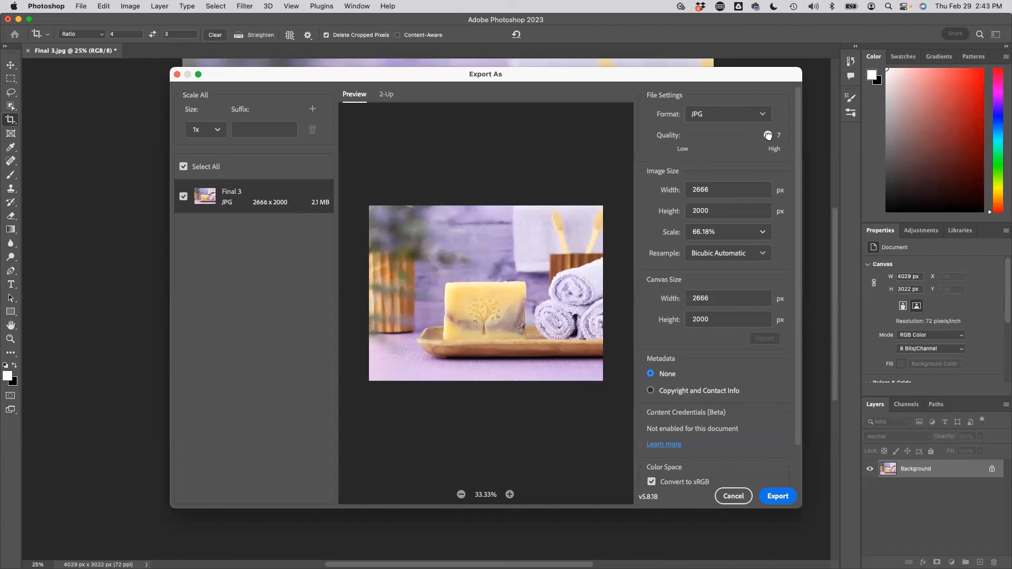
Lower the JPG export quality from 7 to 6, cutting the estimate to 802 KB
left_click_drag(768, 135, 754, 136)
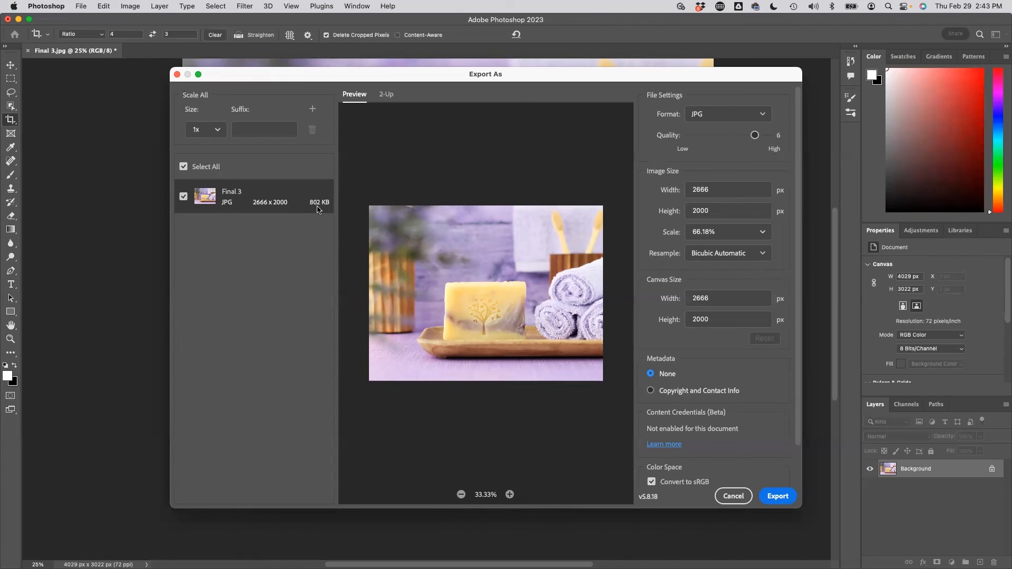
mouse_move(285, 244)
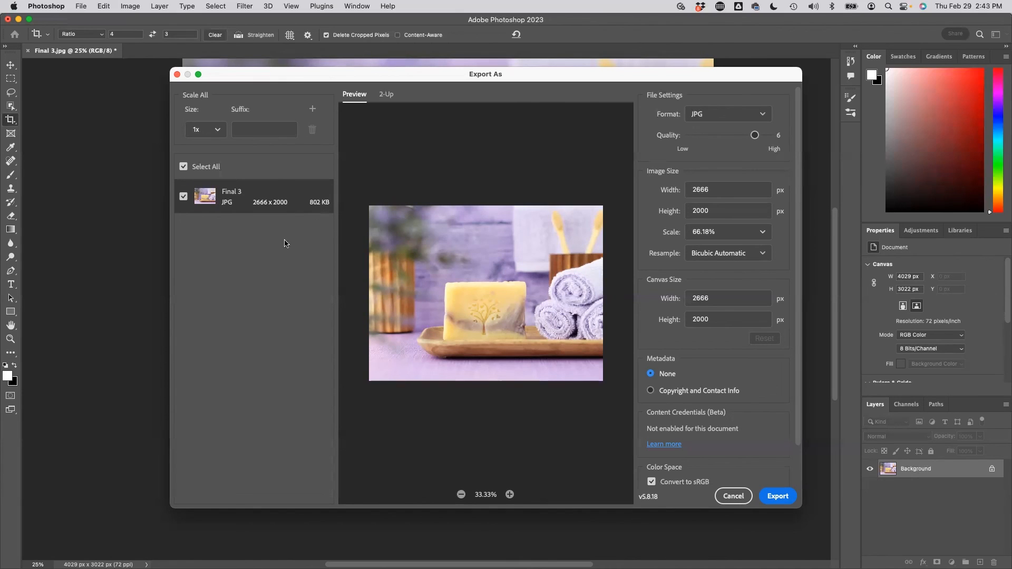